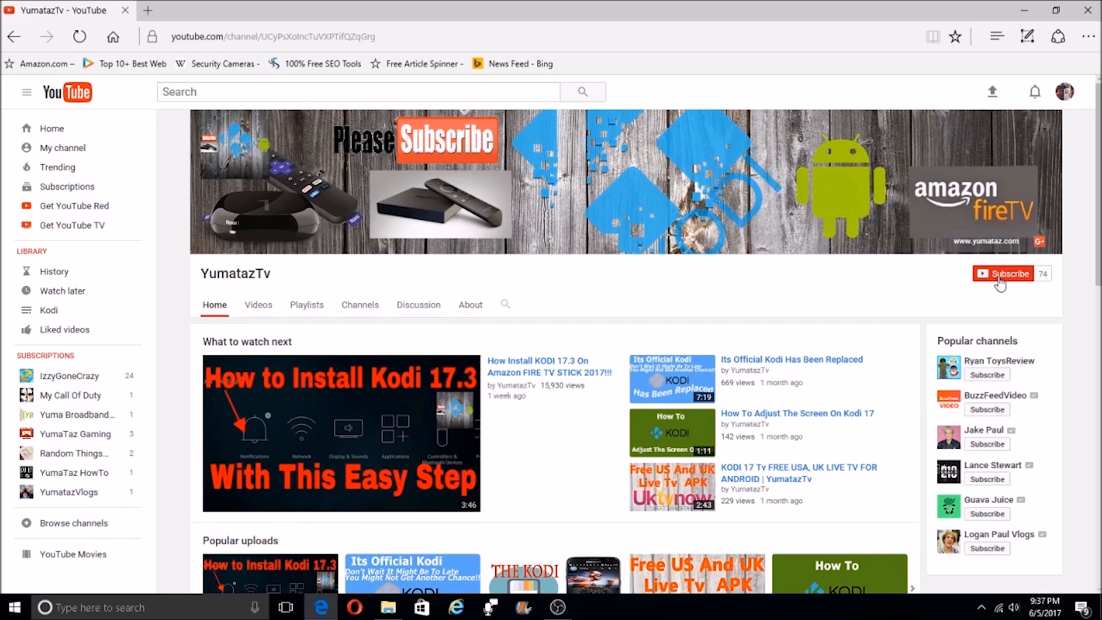
# - Subscribe to the YumatazTv channel and bring up its notification bell settings
pyautogui.click(1003, 274)
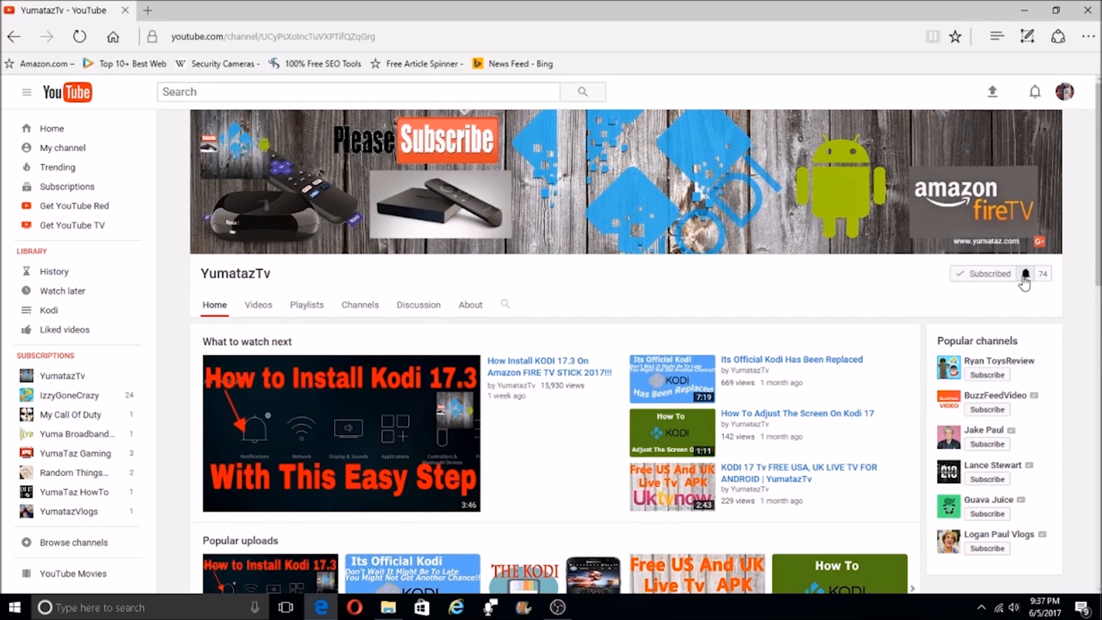
pyautogui.click(1025, 273)
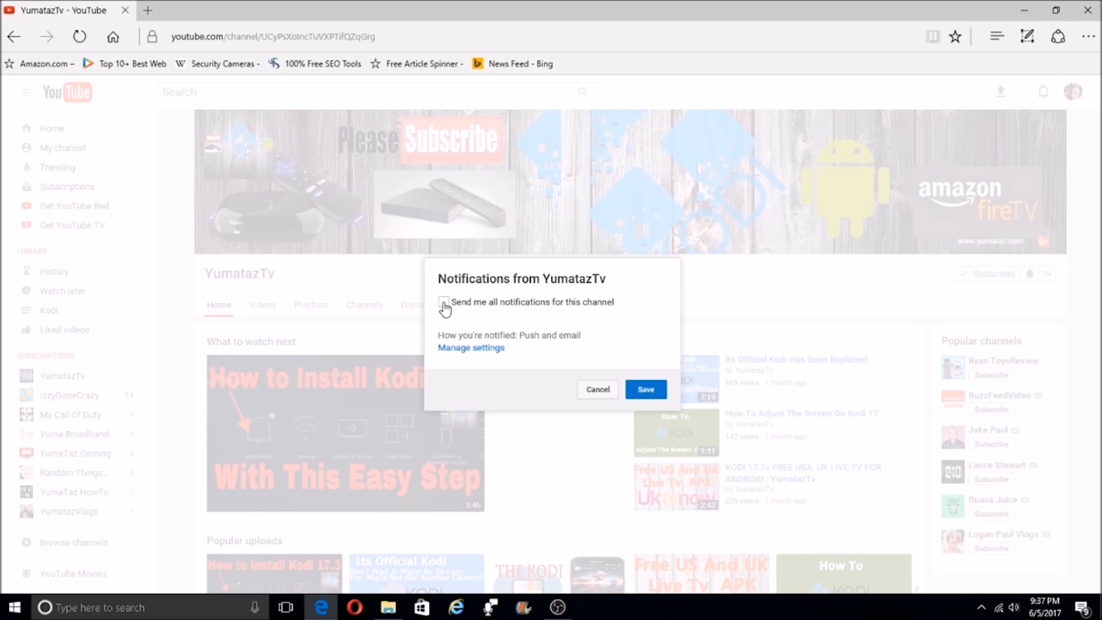